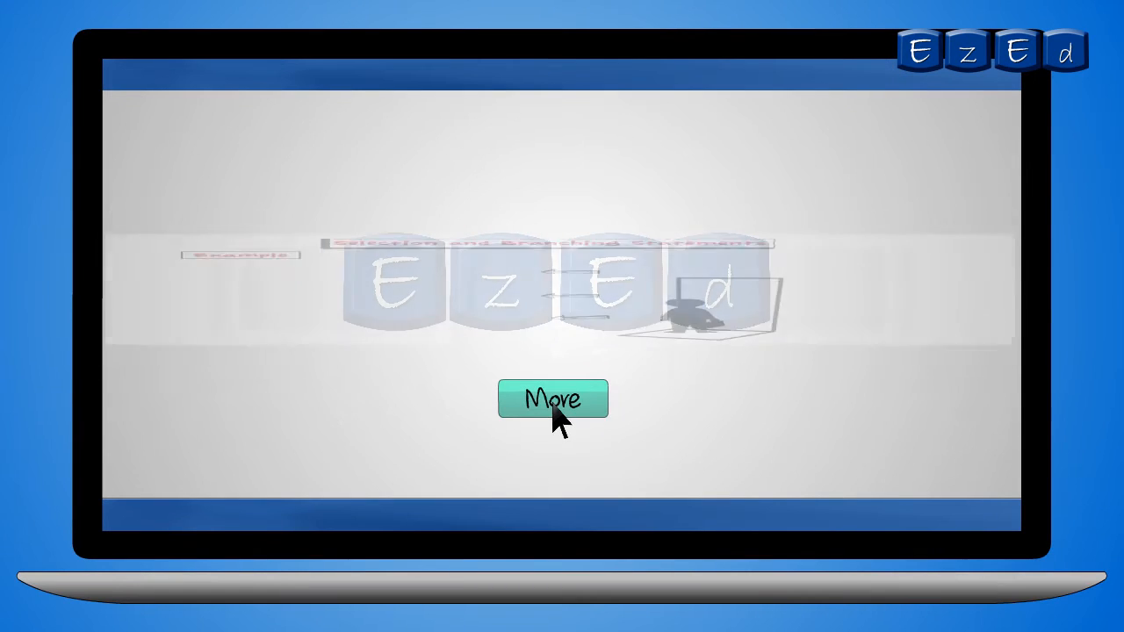
Step: Show the 'Selection and Branching Statements' example slide with the figure at the doorway
click(552, 398)
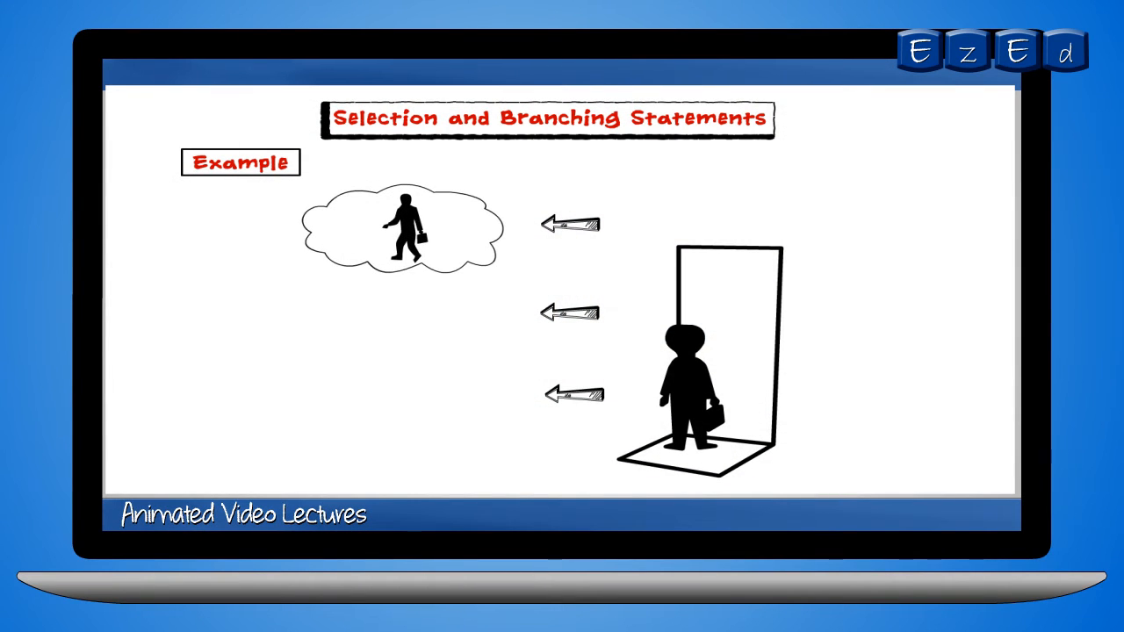